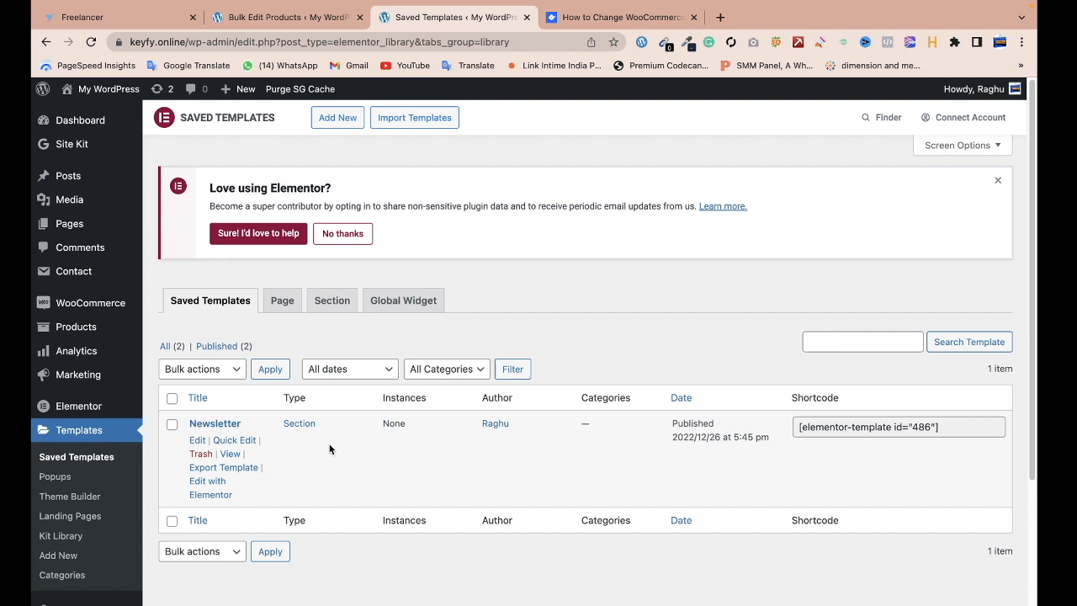
{"action": "mouse_move", "coordinate": [97, 326]}
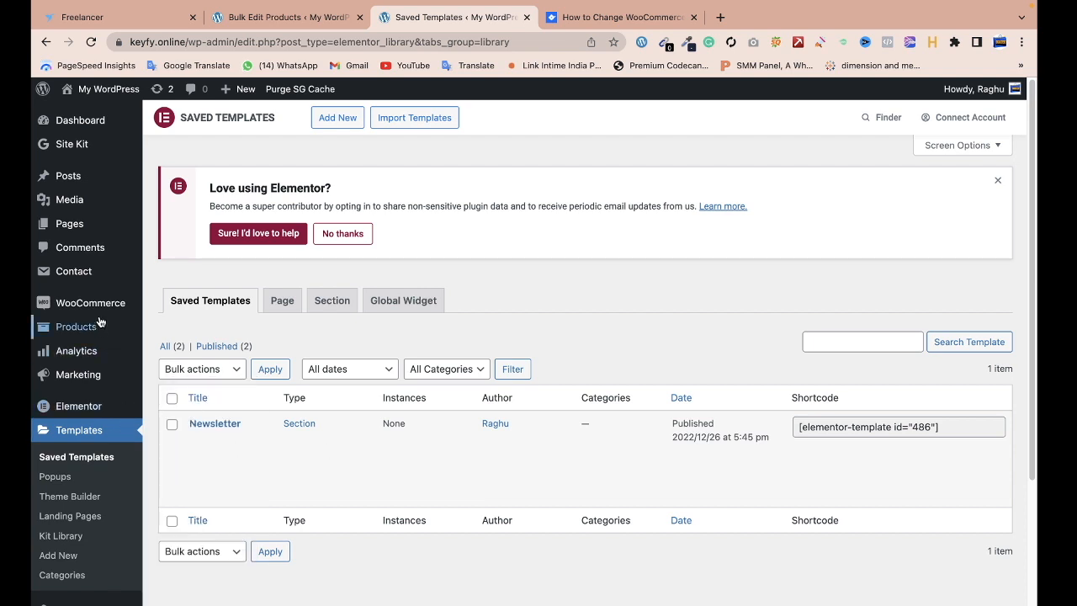
{"action": "mouse_move", "coordinate": [76, 326]}
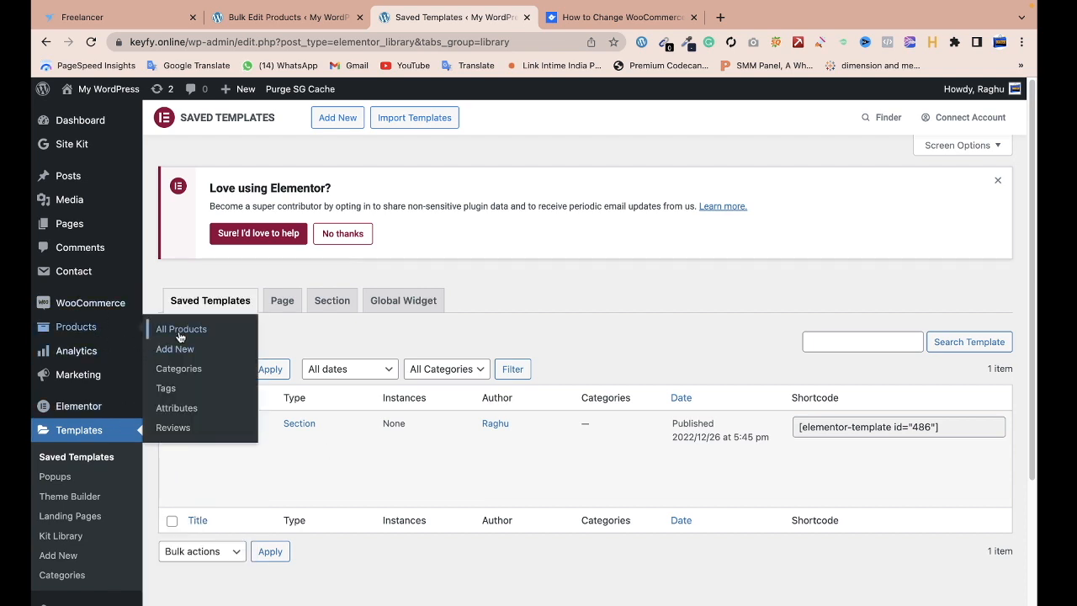
Go to Products > All Products to list the store's 194 products
{"action": "left_click", "coordinate": [182, 328]}
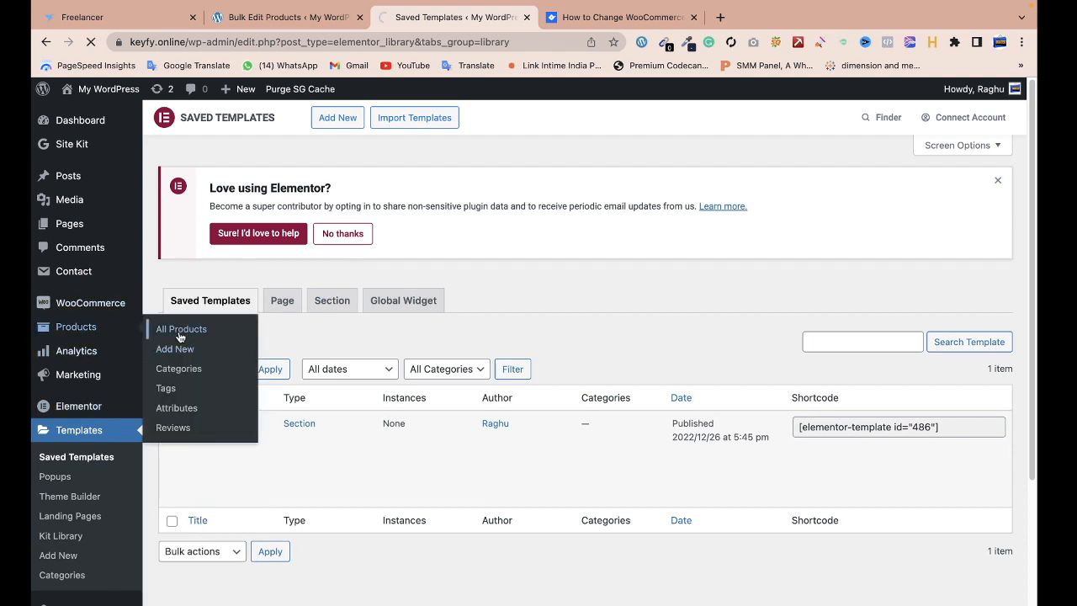
{"action": "mouse_move", "coordinate": [209, 343]}
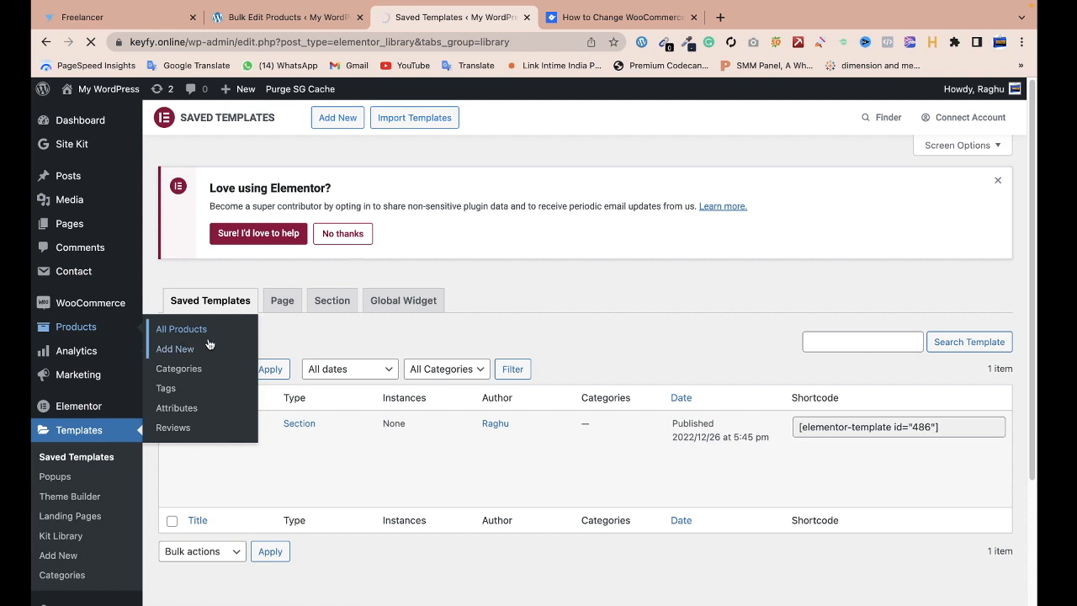
{"action": "left_click", "coordinate": [182, 328]}
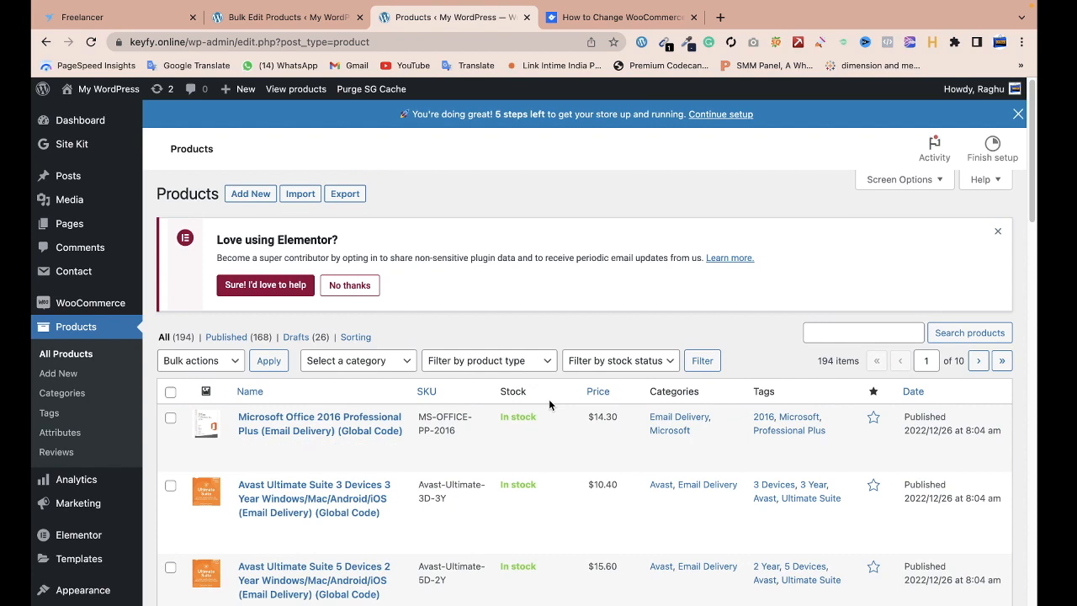
{"action": "mouse_move", "coordinate": [81, 535]}
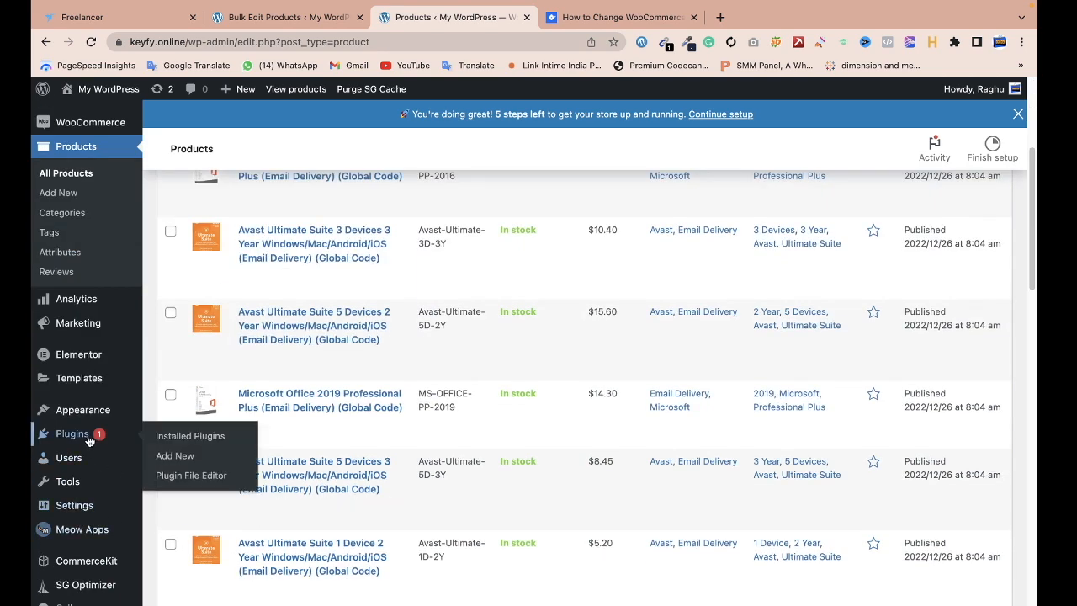
Go to Plugins > Add New to reach the Add Plugins page
{"action": "left_click", "coordinate": [175, 455]}
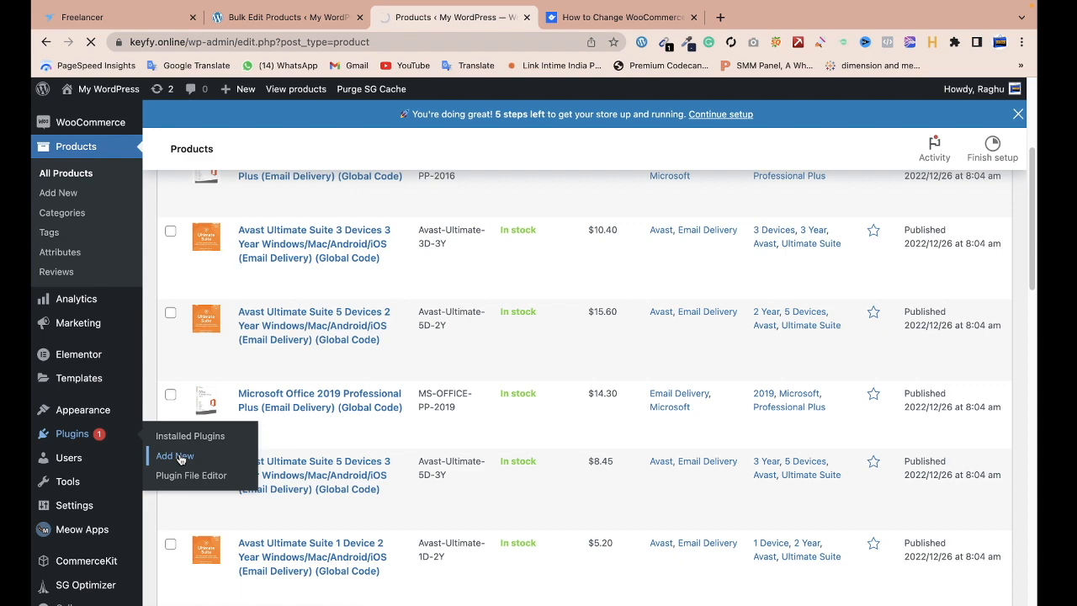
{"action": "left_click", "coordinate": [175, 455]}
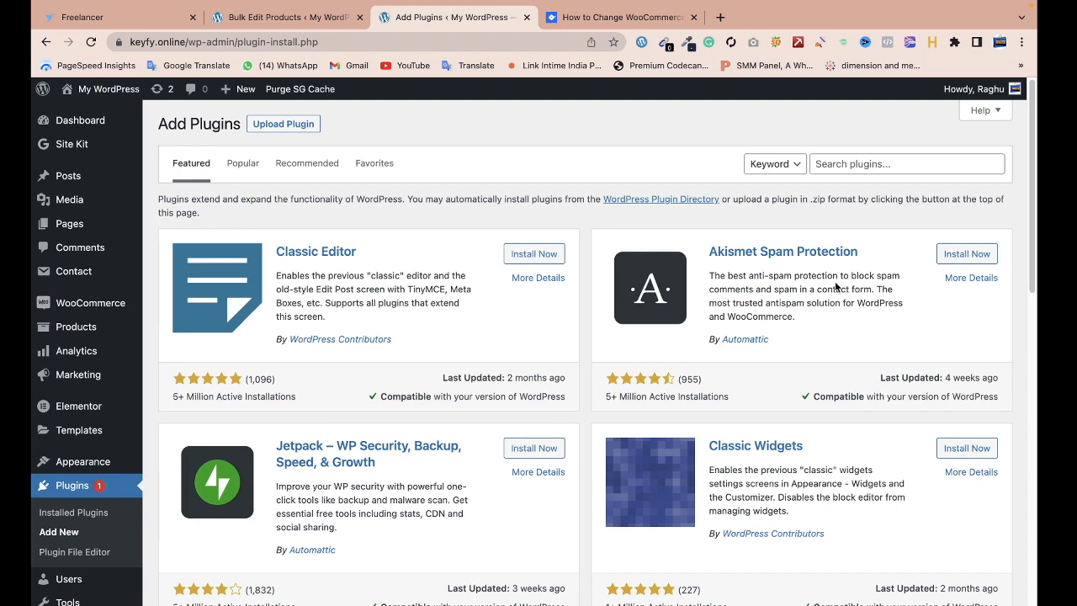
Search the plugin directory for 'ELEX WooCommerce', then go to the installed plugins list
{"action": "right_click", "coordinate": [907, 164]}
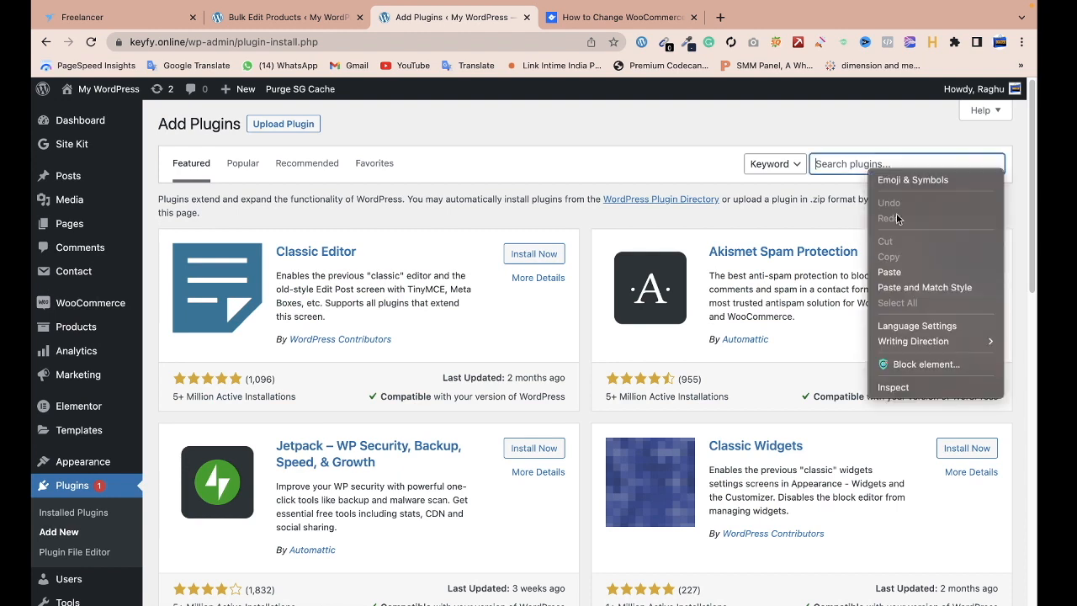
{"action": "type", "text": "ELEX WooCommerce"}
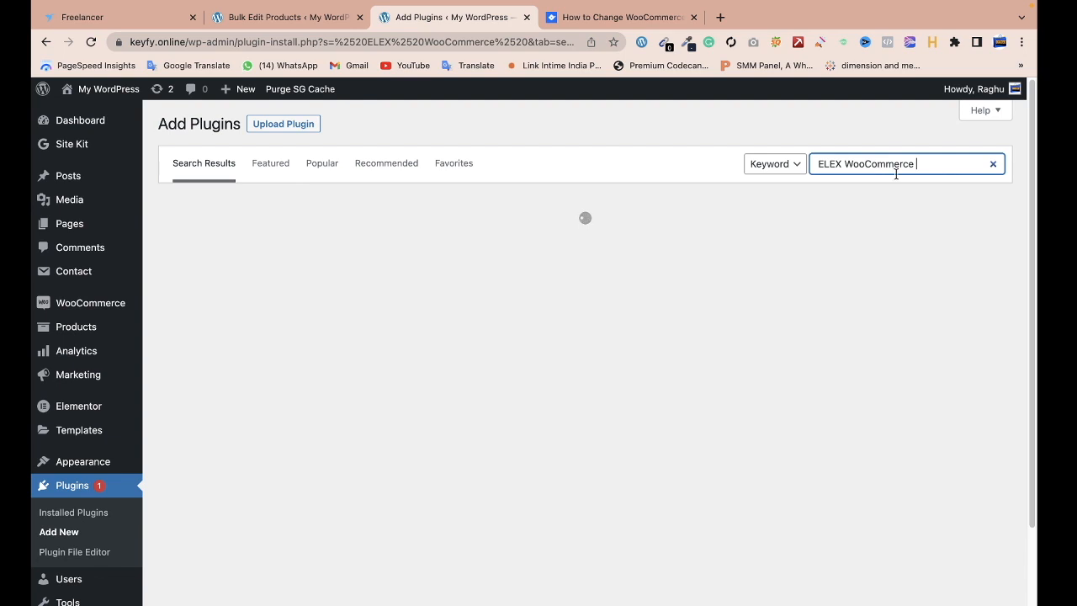
{"action": "mouse_move", "coordinate": [883, 183]}
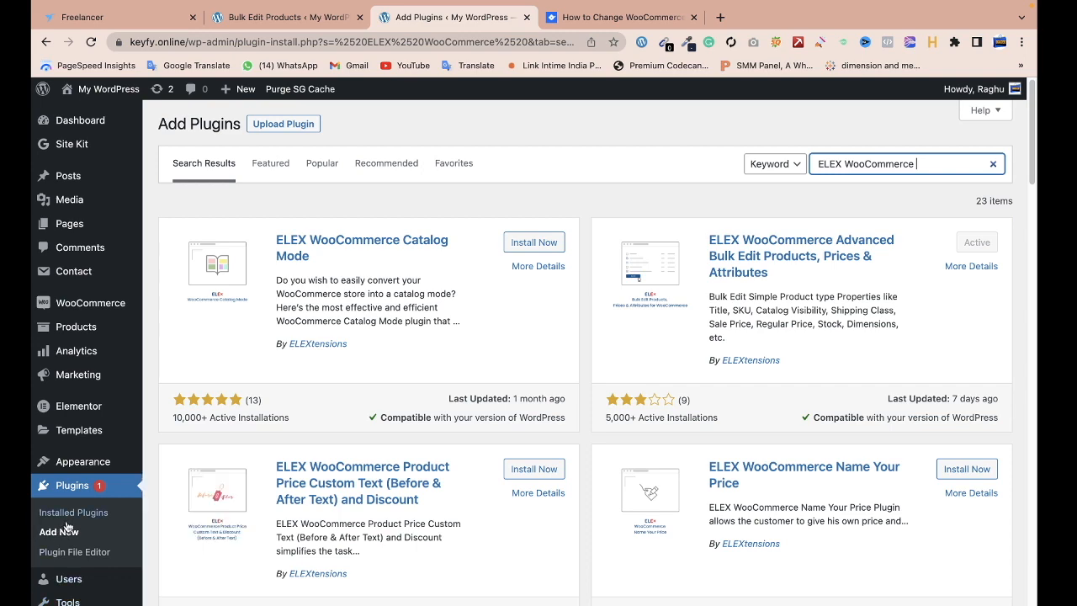
{"action": "scroll", "scroll_direction": "down", "scroll_amount": 3}
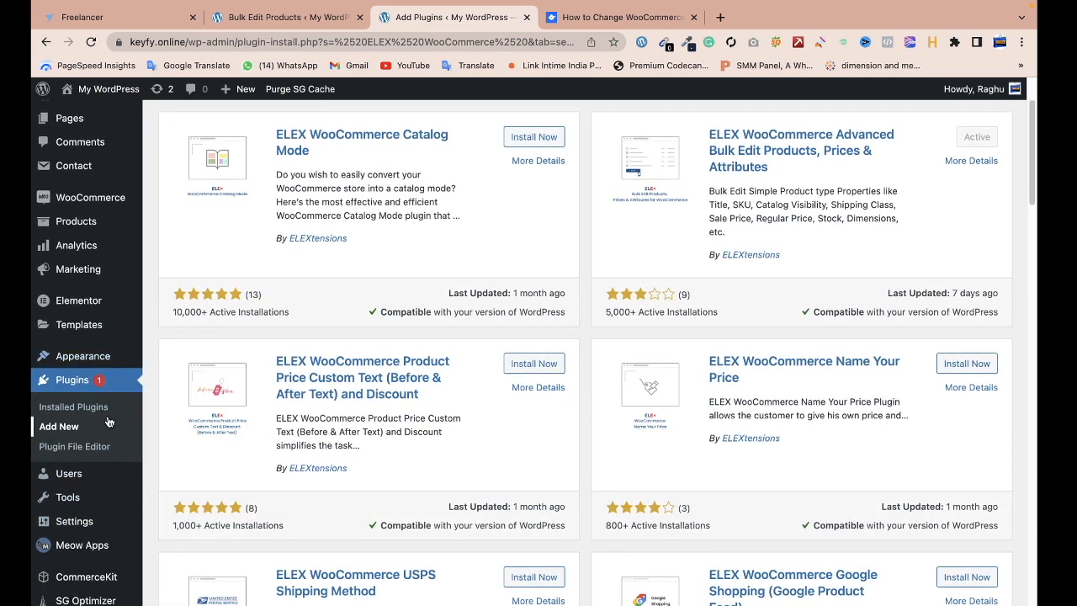
{"action": "left_click", "coordinate": [72, 405]}
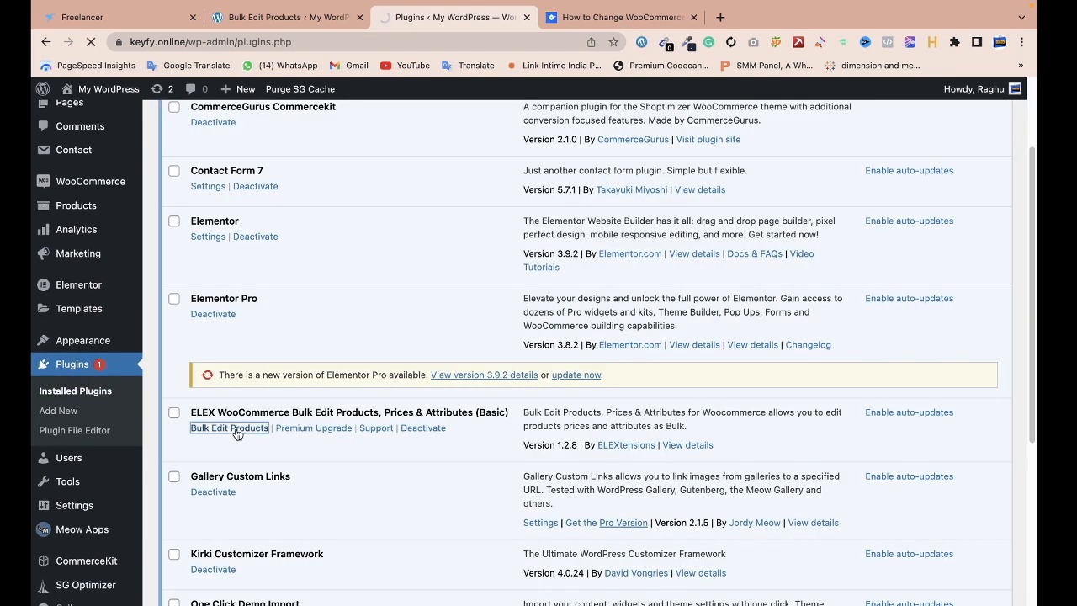
Launch the ELEX Bulk Edit Products tool from the installed plugins list
{"action": "left_click", "coordinate": [229, 427]}
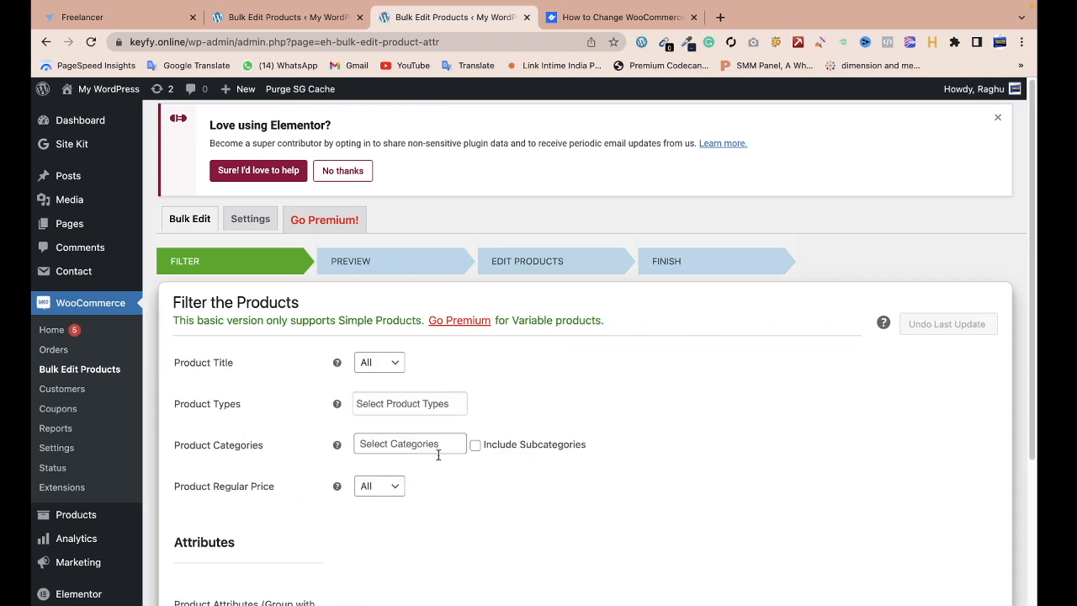
Preview the filtered products and confirm proceeding with all 168 to reach the Edit Products step
{"action": "left_click", "coordinate": [932, 513]}
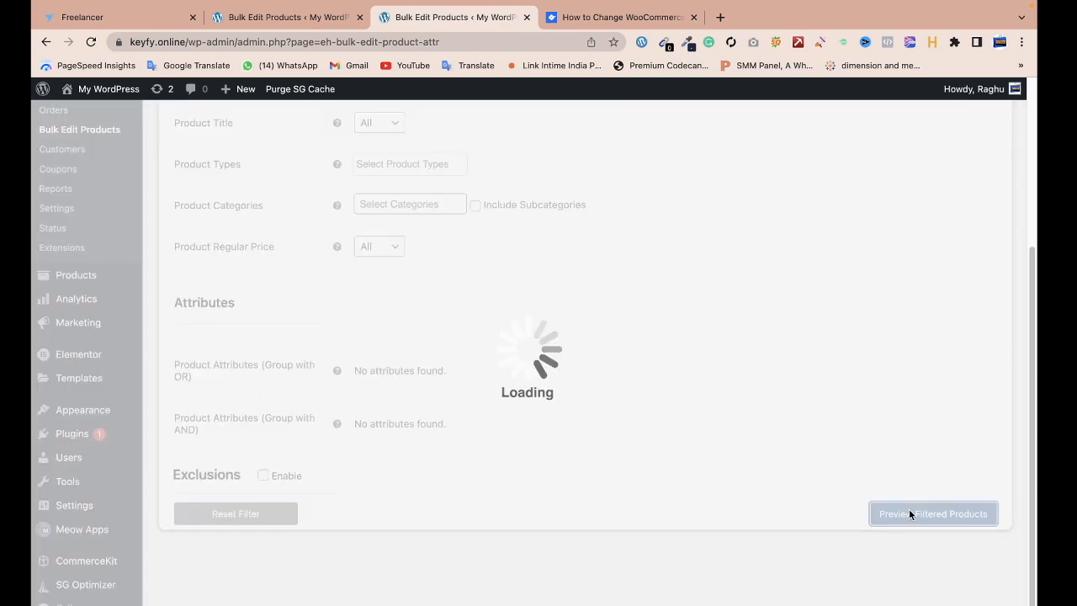
{"action": "left_click", "coordinate": [933, 513]}
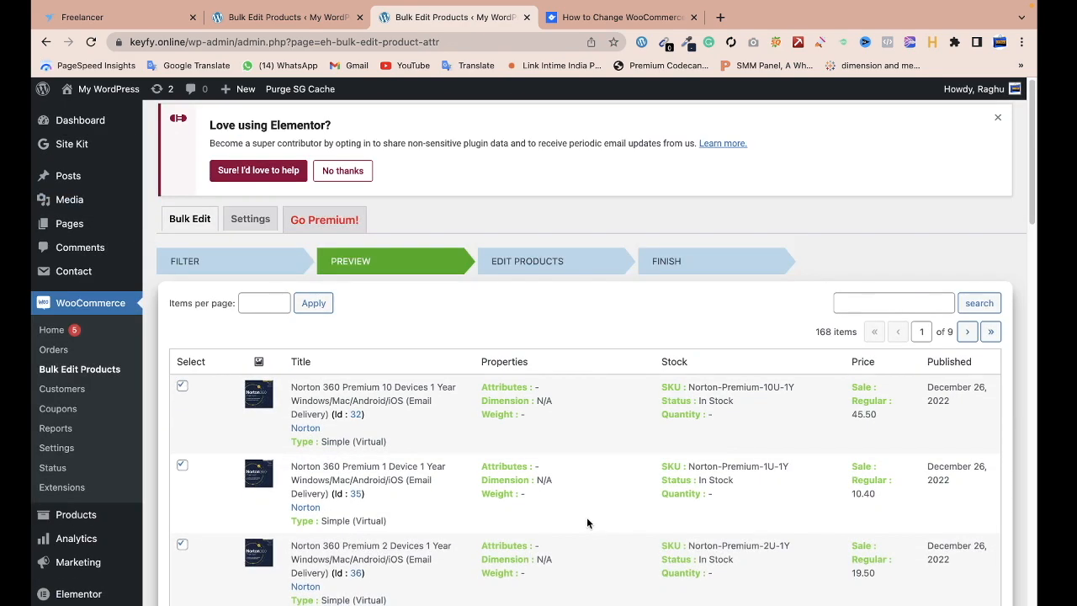
{"action": "scroll", "scroll_direction": "down", "scroll_amount": 3}
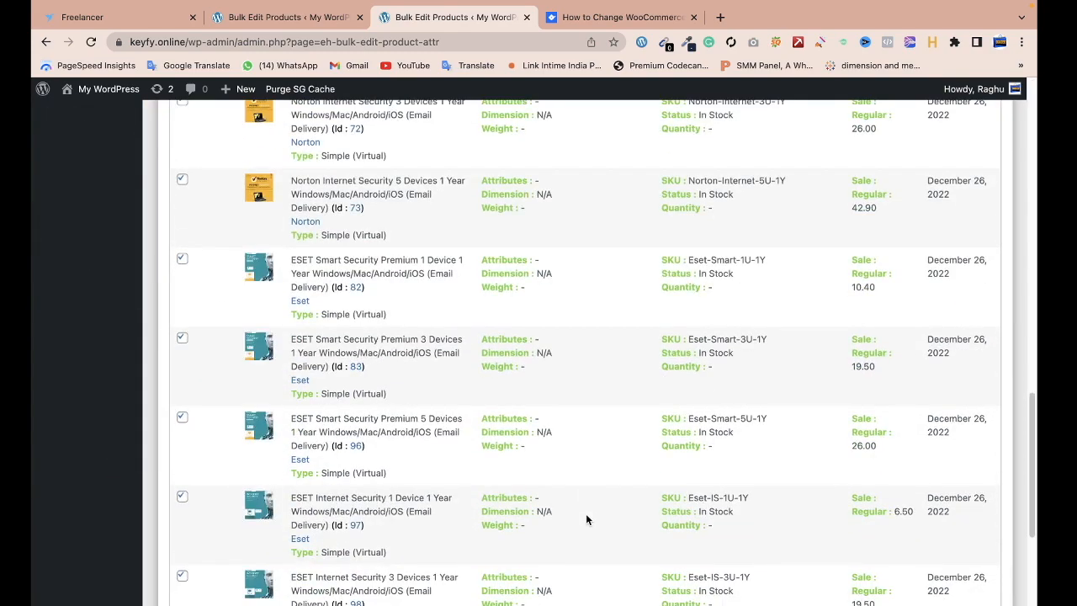
{"action": "left_click", "coordinate": [959, 547]}
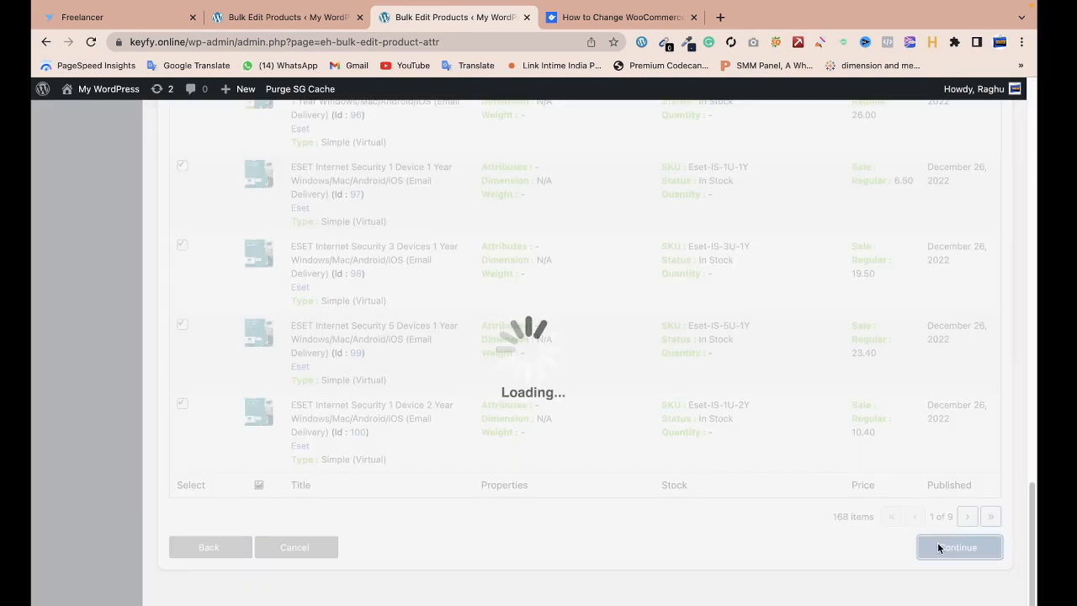
{"action": "left_click", "coordinate": [958, 547]}
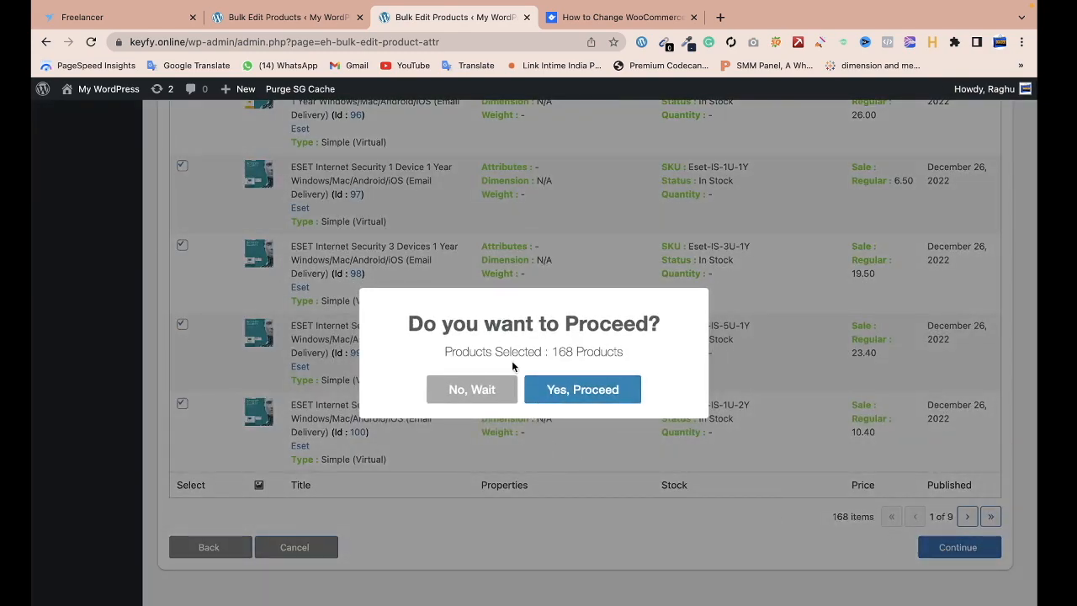
{"action": "mouse_move", "coordinate": [582, 389]}
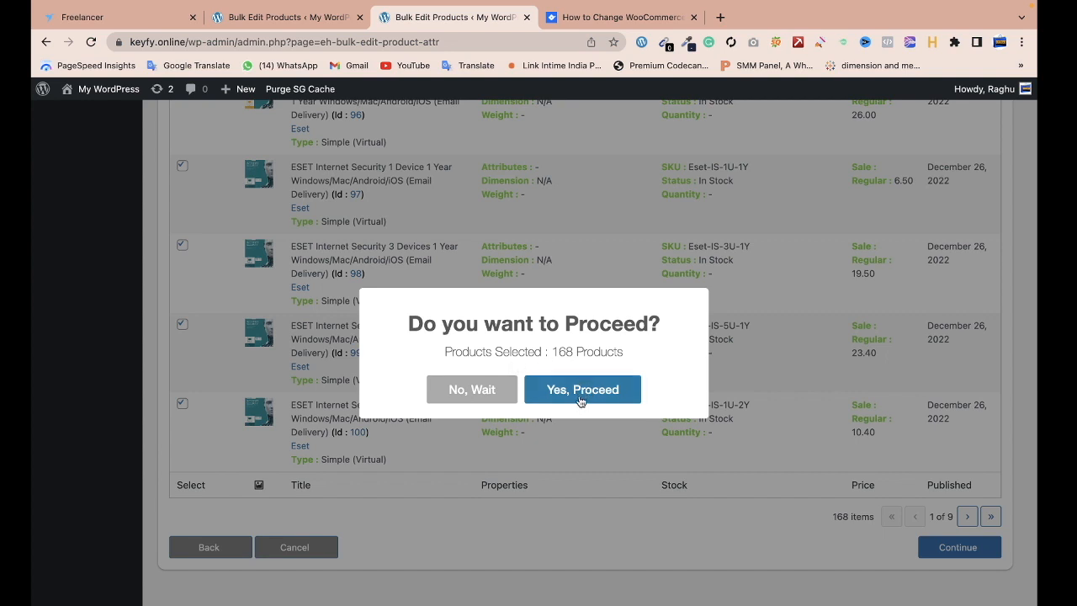
{"action": "left_click", "coordinate": [582, 389]}
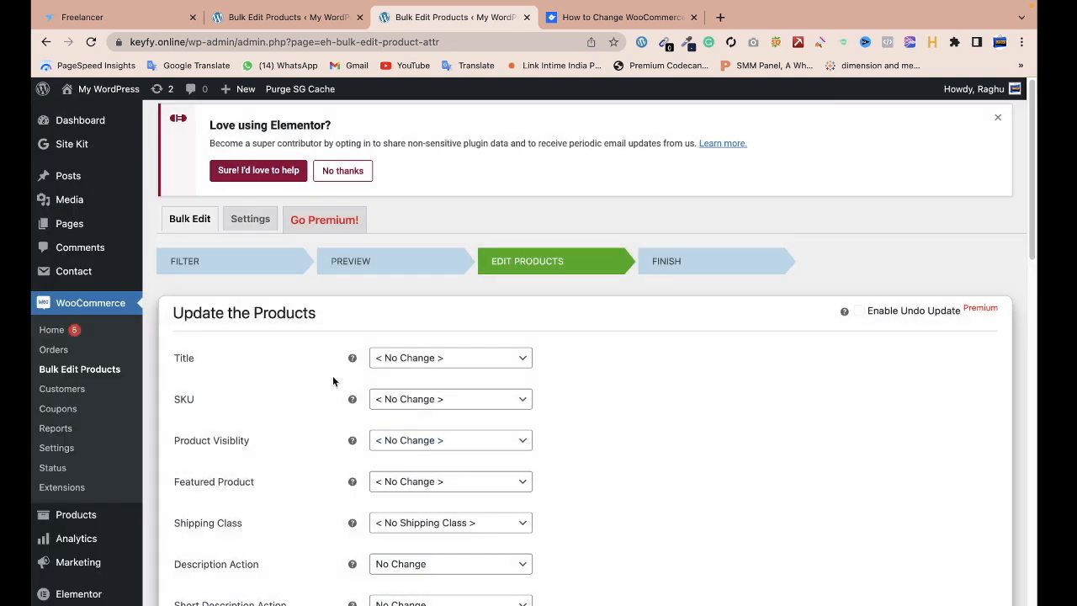
{"action": "left_click", "coordinate": [451, 356]}
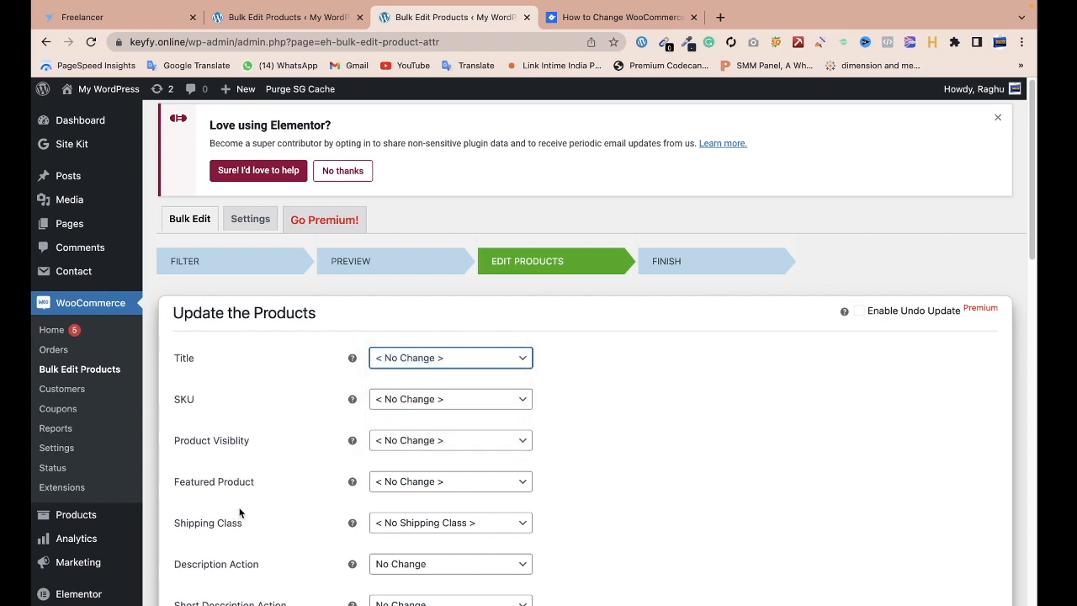
{"action": "scroll", "scroll_direction": "down", "scroll_amount": 3}
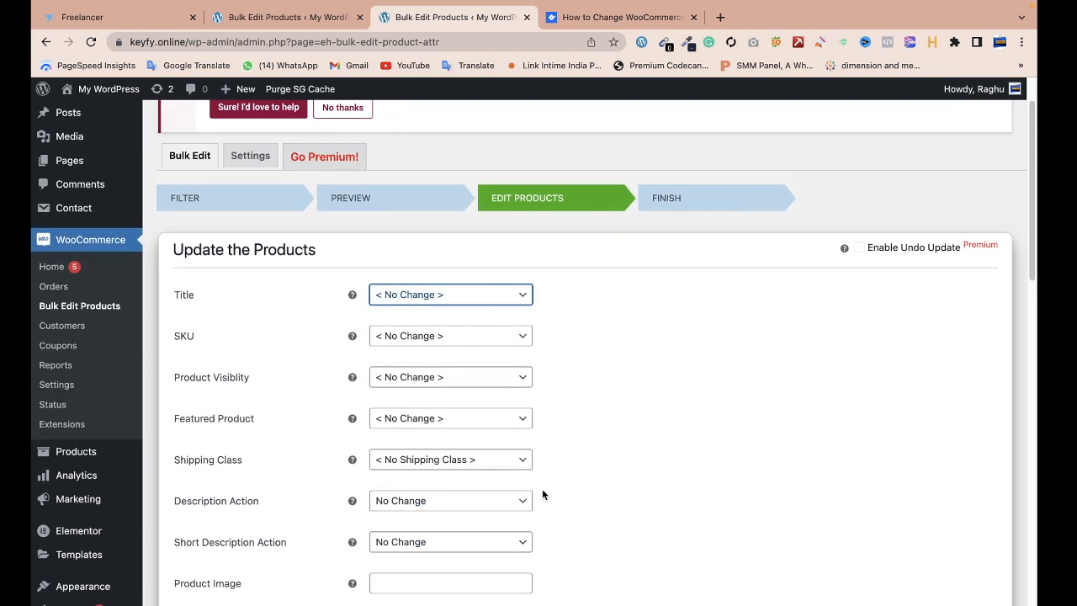
{"action": "scroll", "scroll_direction": "down", "scroll_amount": 3}
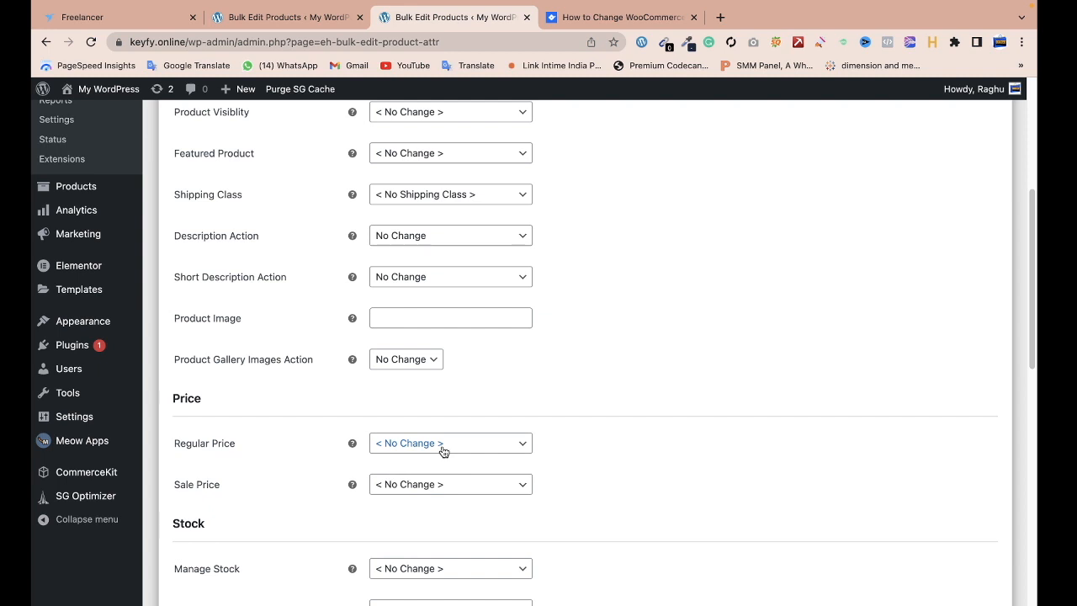
Set Regular Price to Increase by Percentage (+%) and move to the bottom of the edit form
{"action": "left_click", "coordinate": [451, 445]}
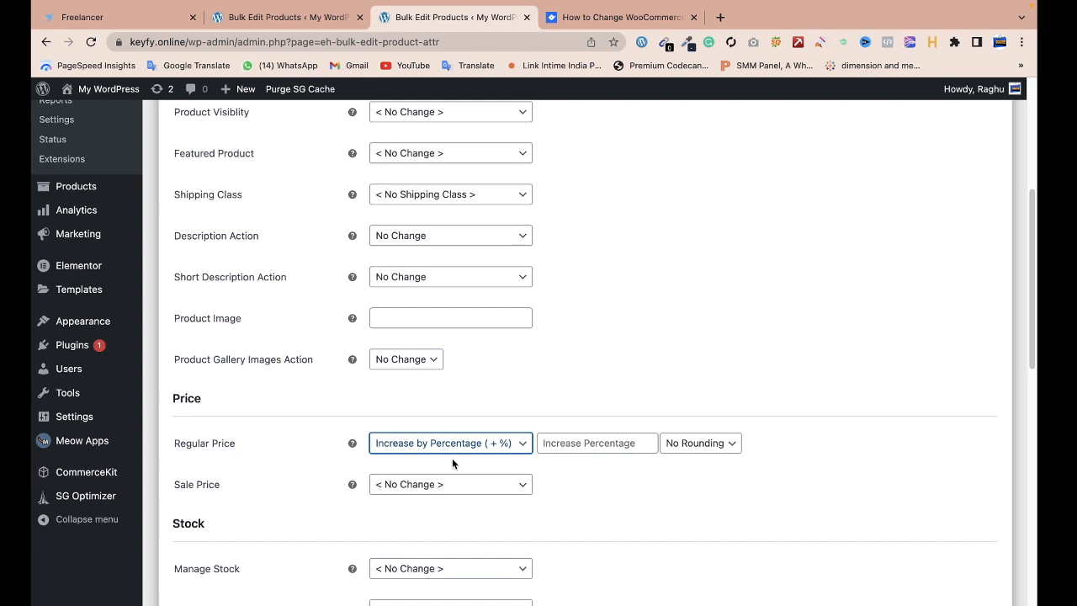
{"action": "mouse_move", "coordinate": [564, 468]}
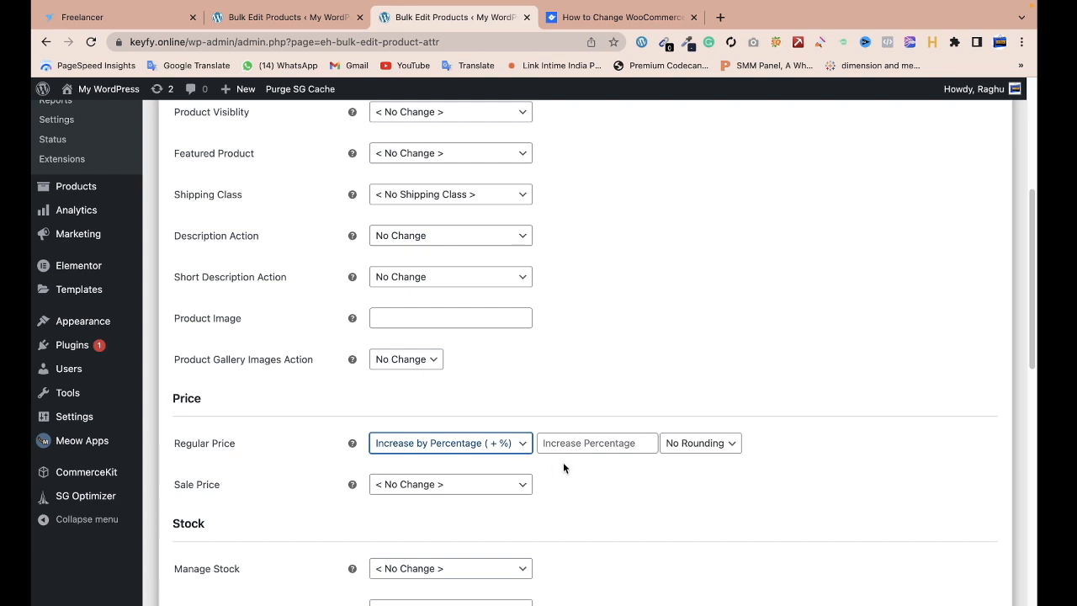
{"action": "mouse_move", "coordinate": [468, 448]}
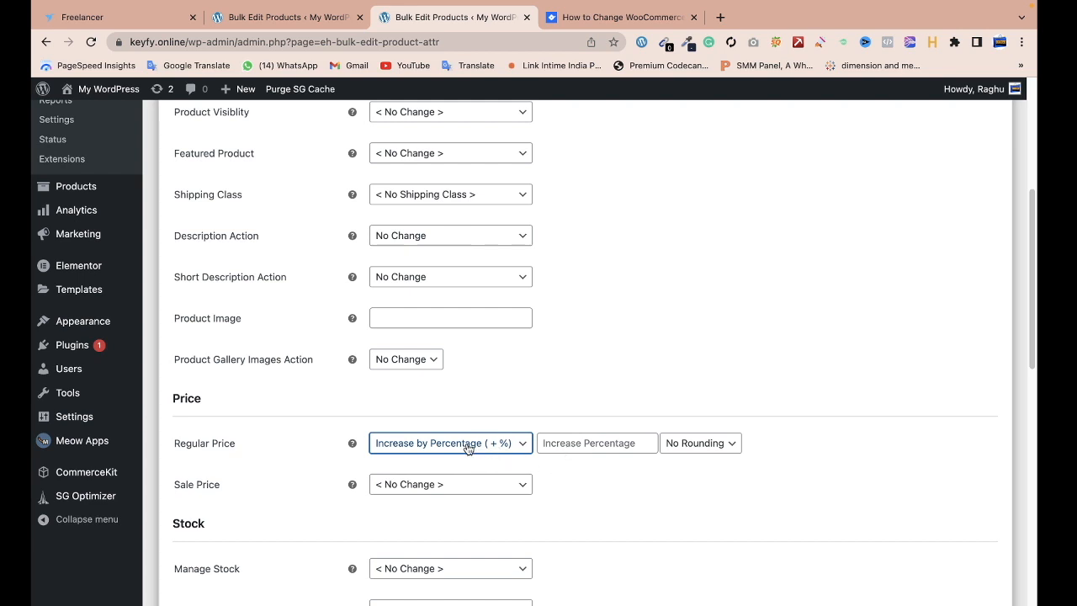
{"action": "left_click", "coordinate": [451, 443]}
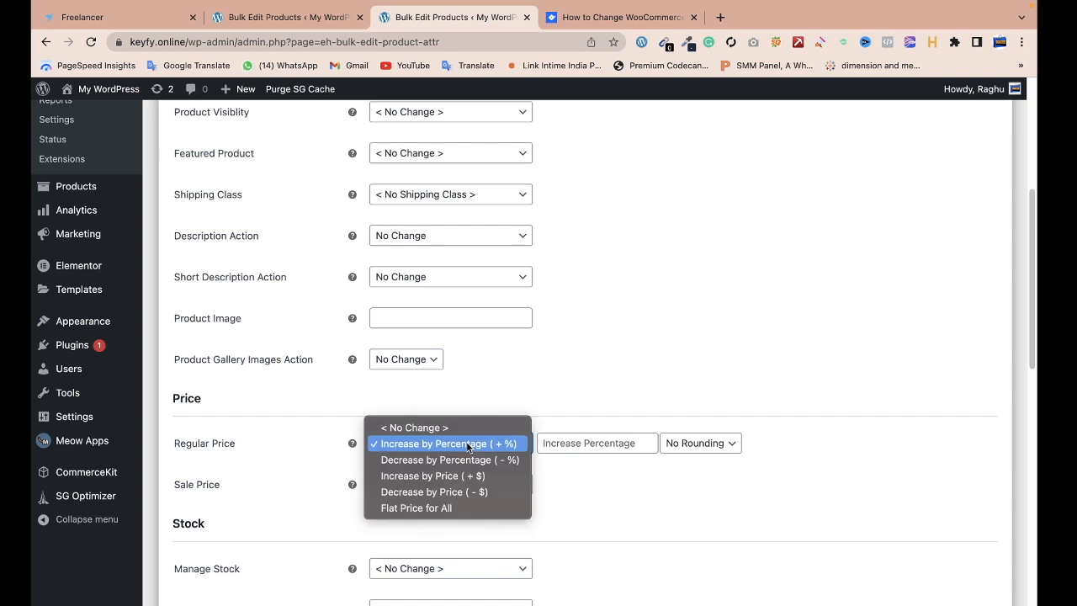
{"action": "mouse_move", "coordinate": [447, 459]}
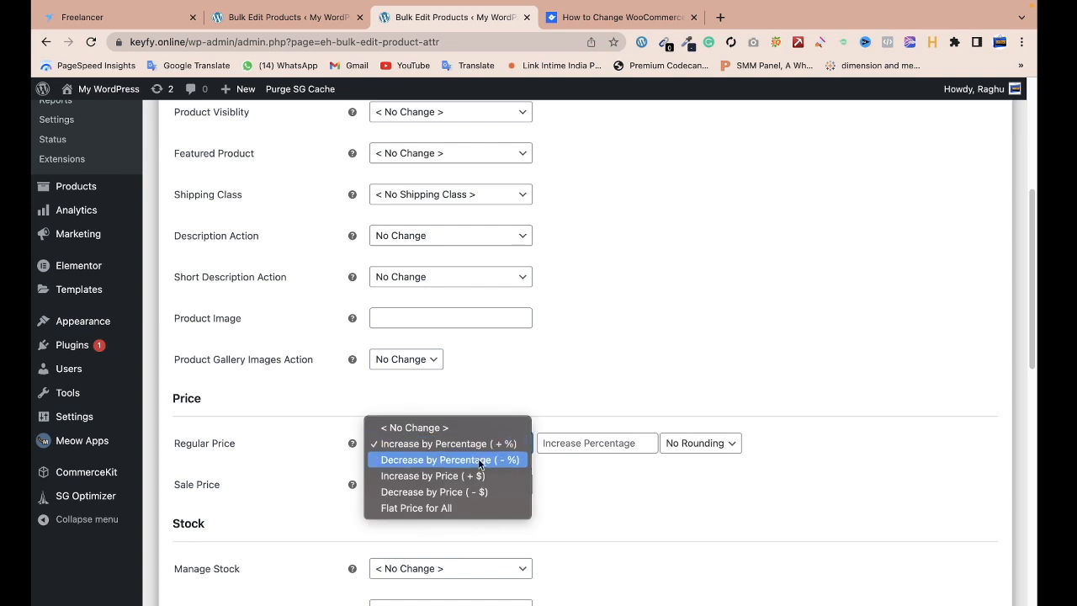
{"action": "mouse_move", "coordinate": [485, 492]}
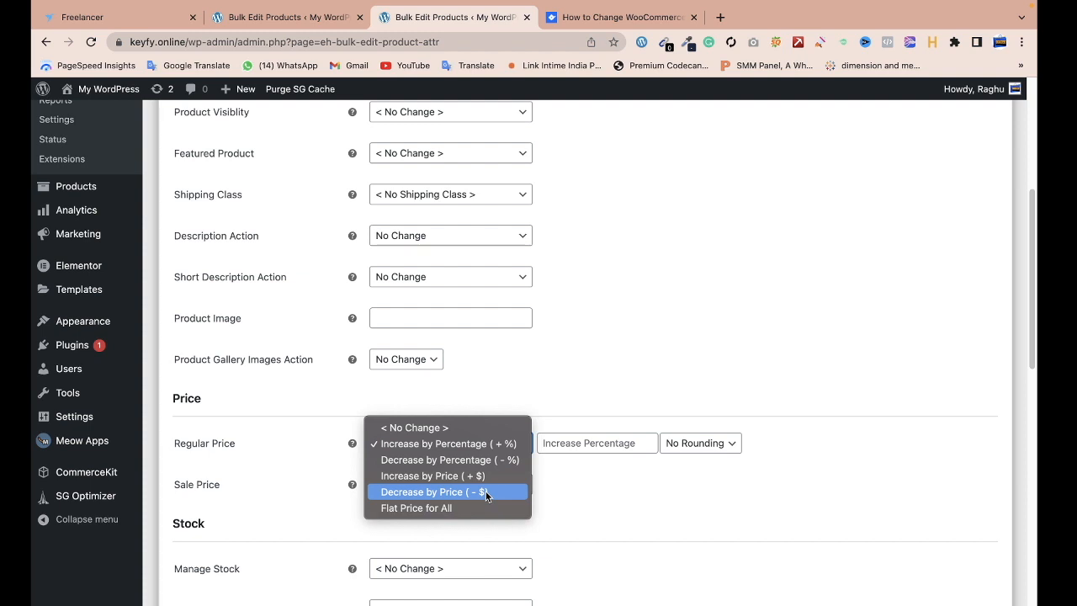
{"action": "left_click", "coordinate": [447, 444]}
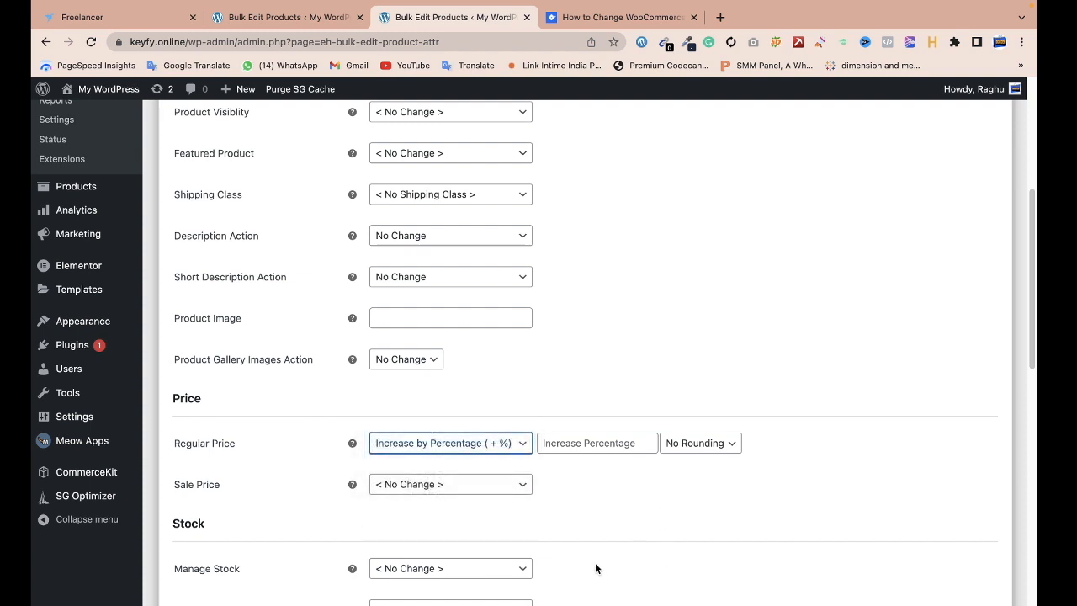
{"action": "scroll", "scroll_direction": "down", "scroll_amount": 3}
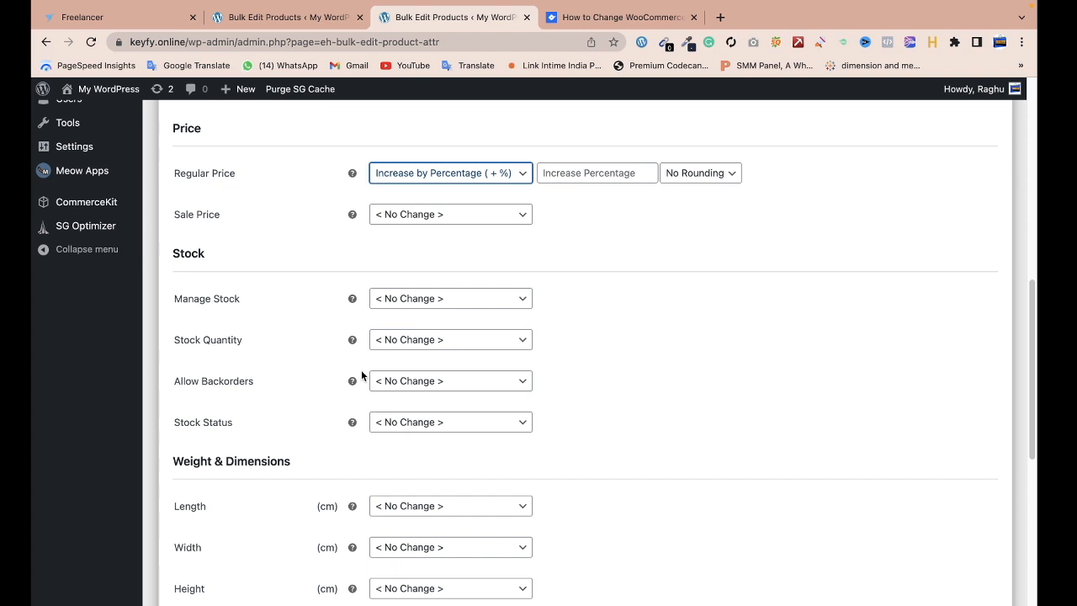
{"action": "scroll", "scroll_direction": "down", "scroll_amount": 3}
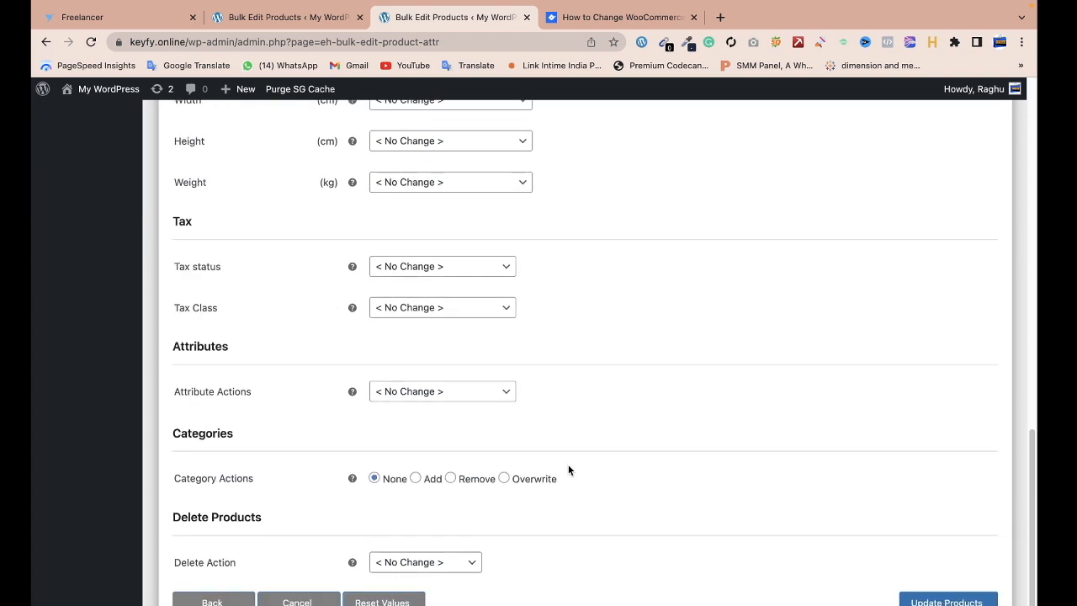
{"action": "scroll", "scroll_direction": "down", "scroll_amount": 3}
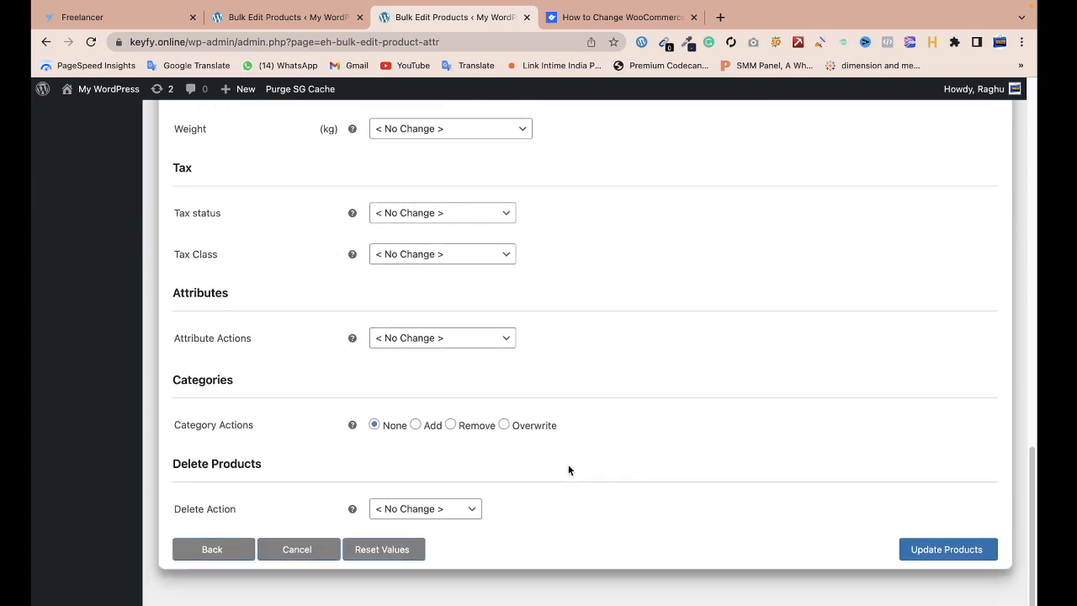